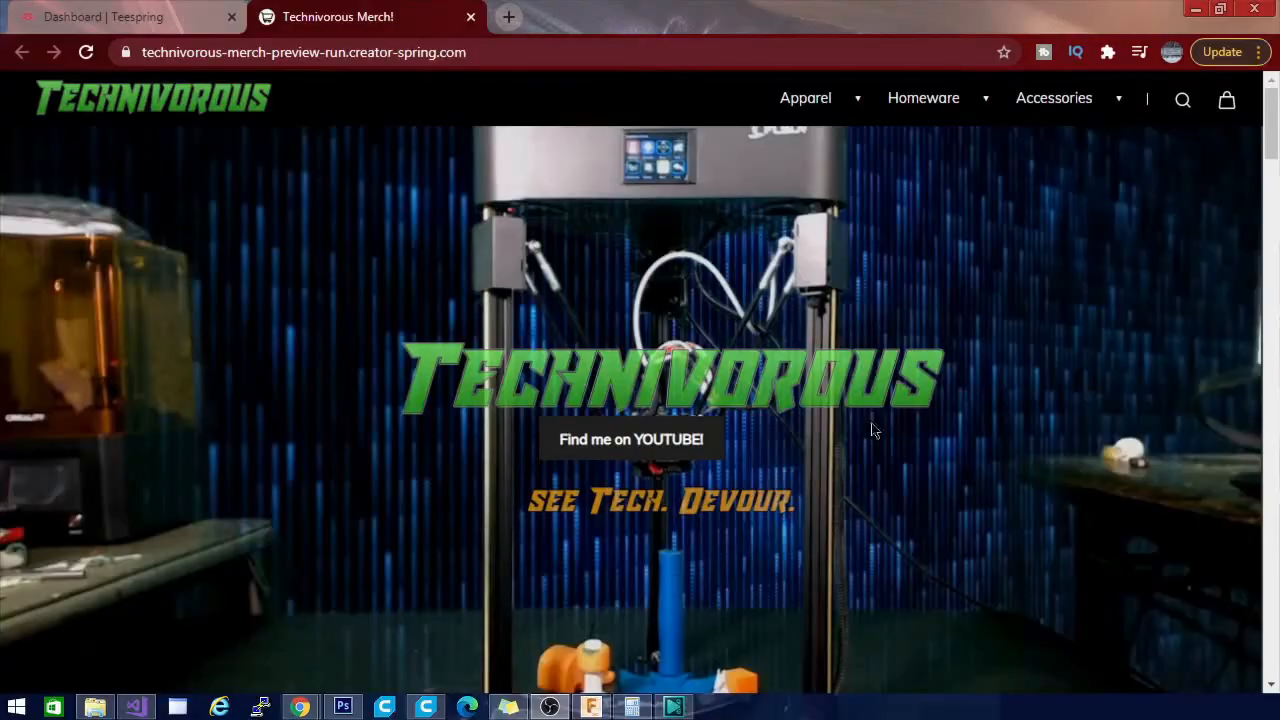
Scroll to Featured Products and bring up link options for the Sticker 1 listing
scroll("down", 3)
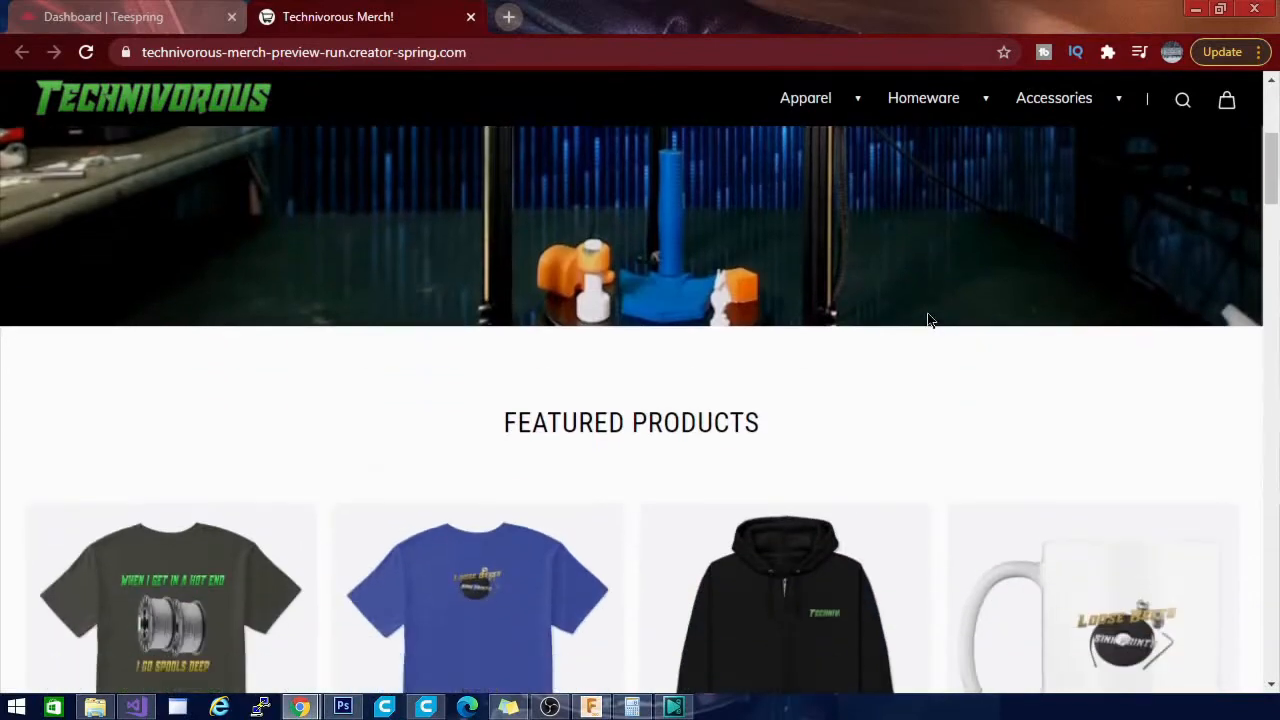
scroll("down", 3)
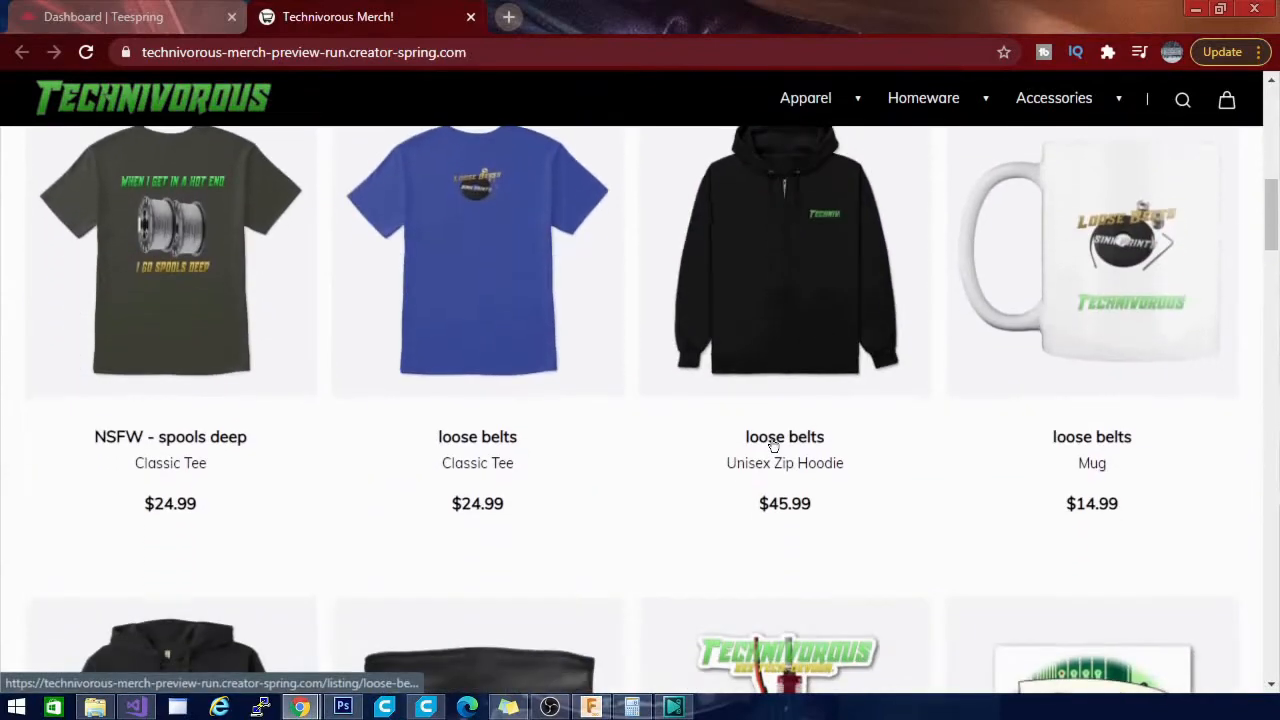
right_click(784, 430)
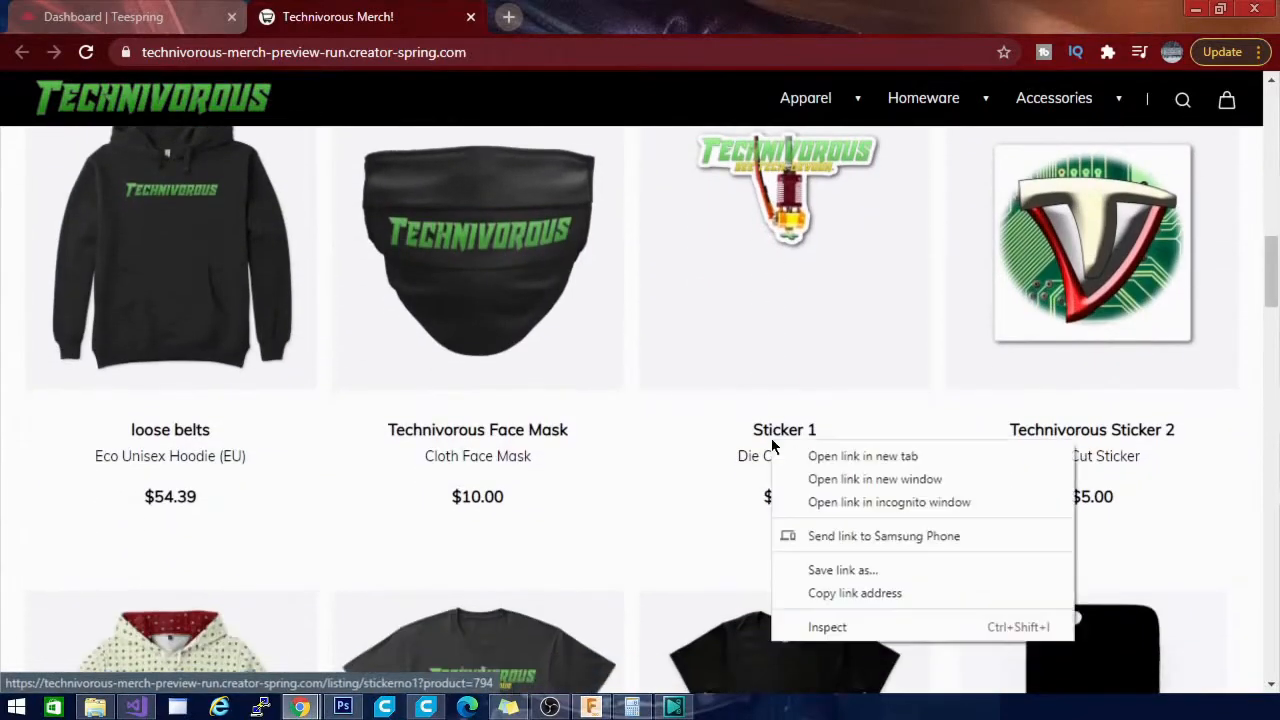